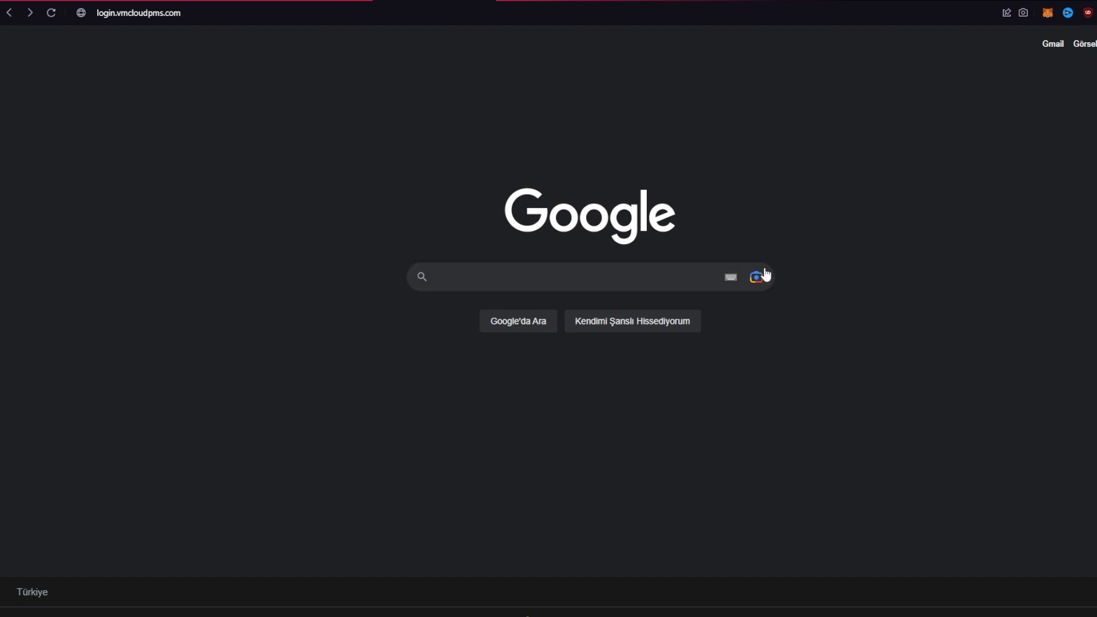
mouse_move(383, 59)
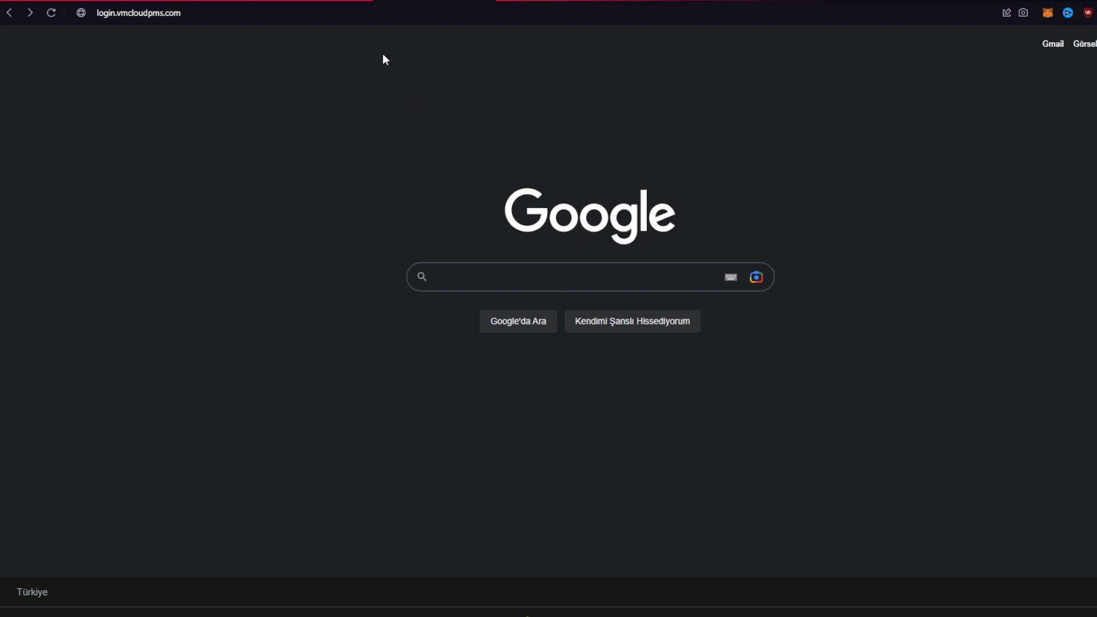
mouse_move(409, 28)
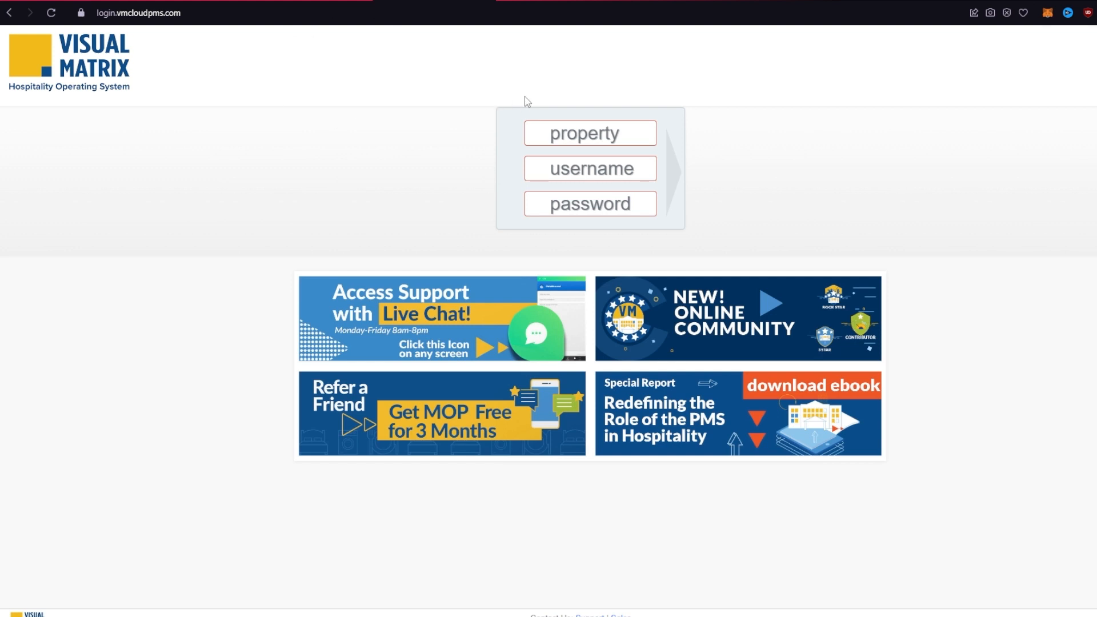
Enter property 132332, username 'hello' and the password into the Visual Matrix login form.
left_click(590, 133)
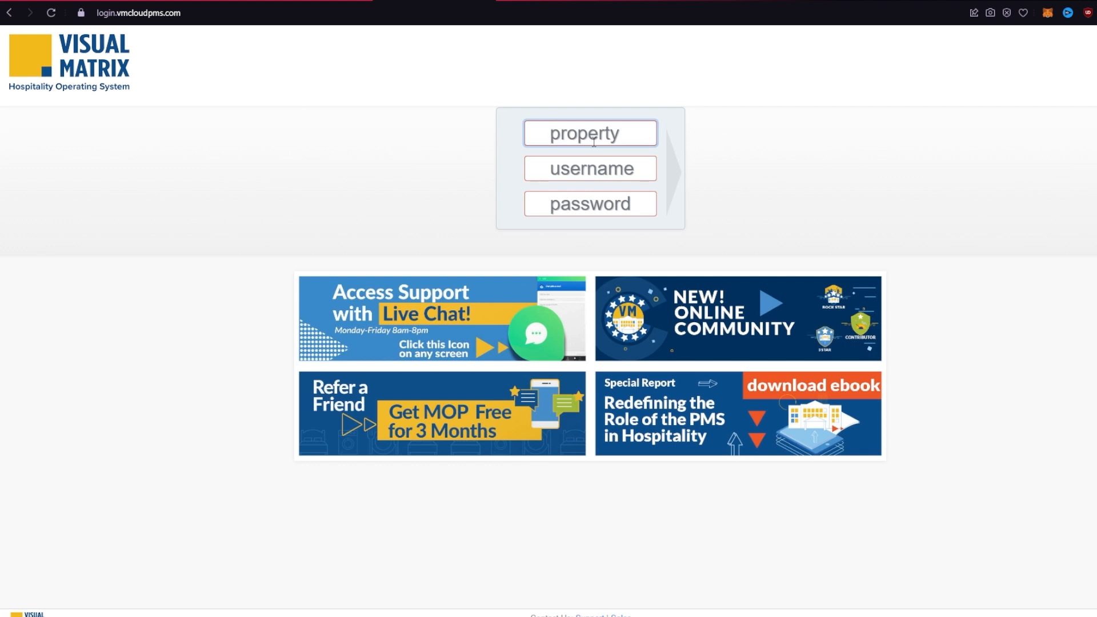
type("132332")
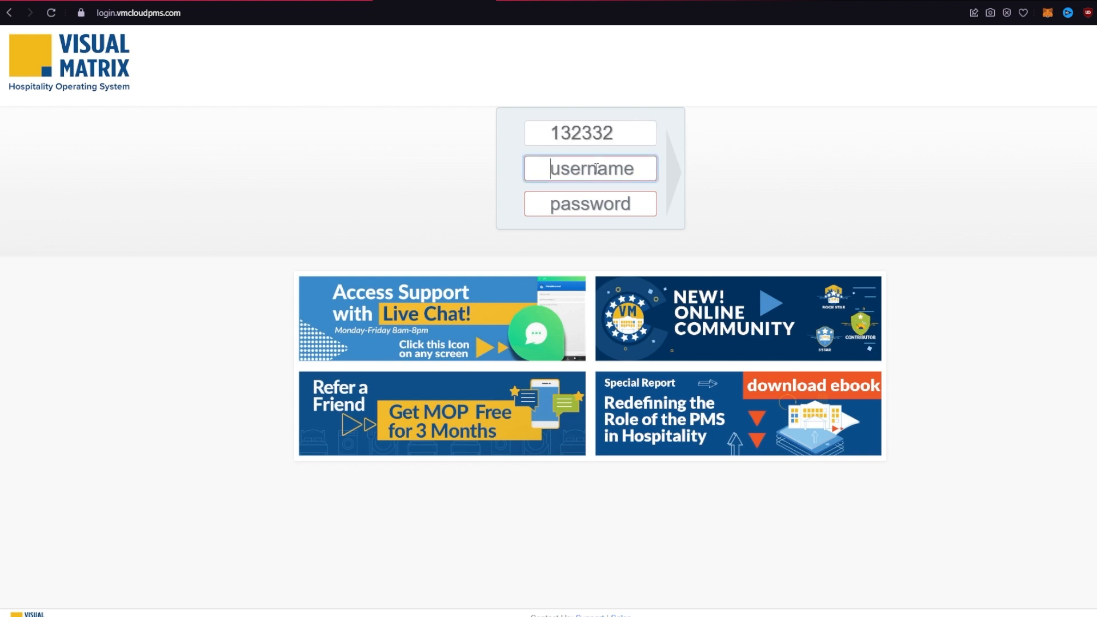
mouse_move(604, 187)
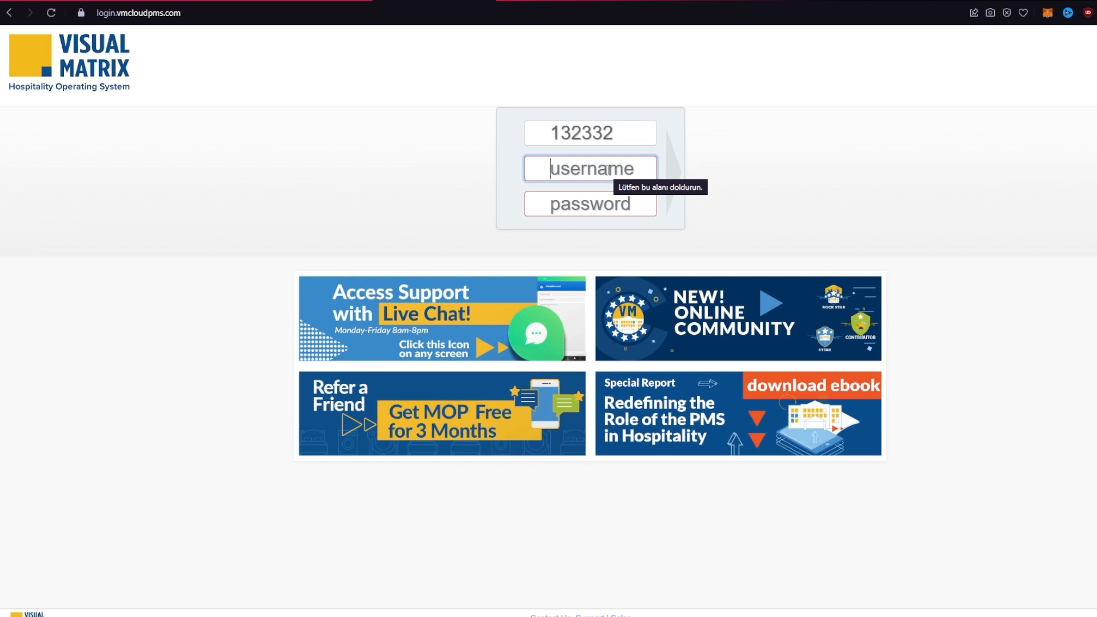
type("hello")
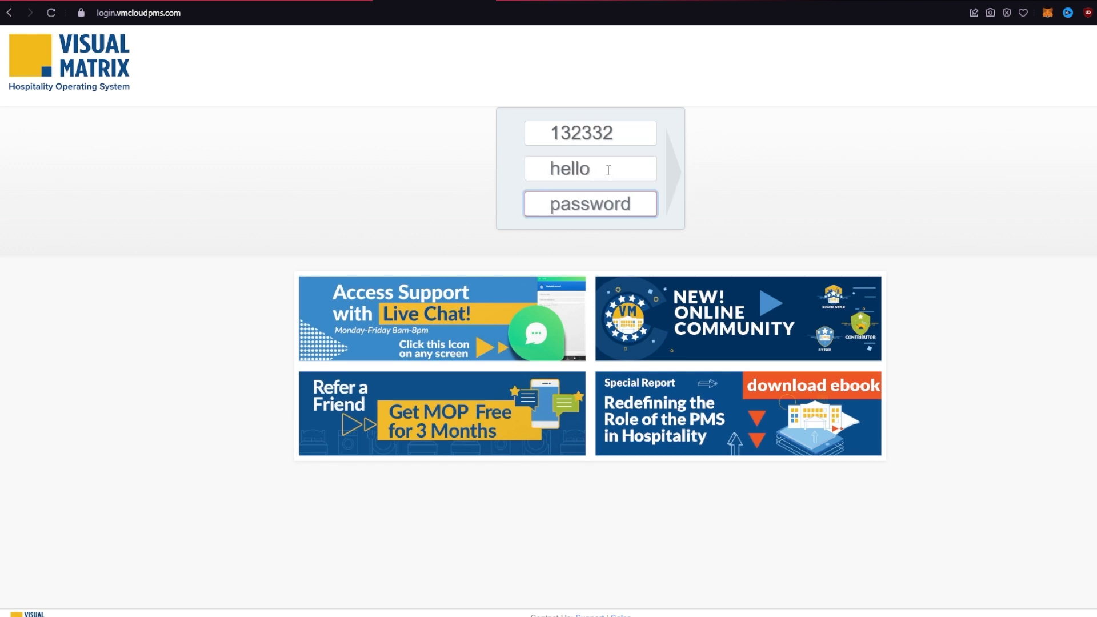
mouse_move(926, 44)
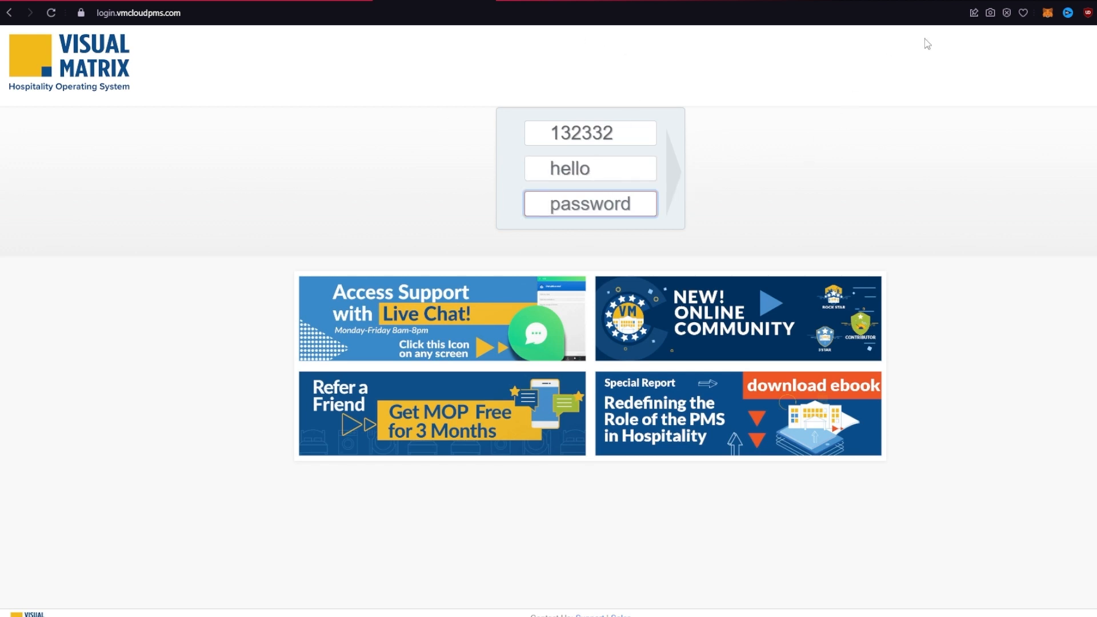
type("password")
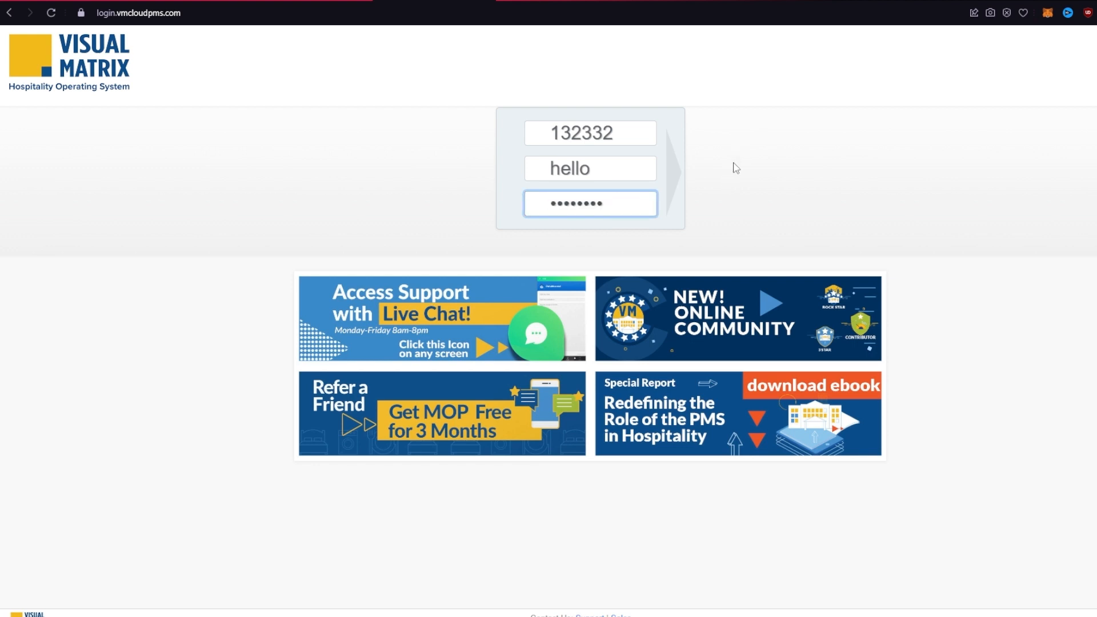